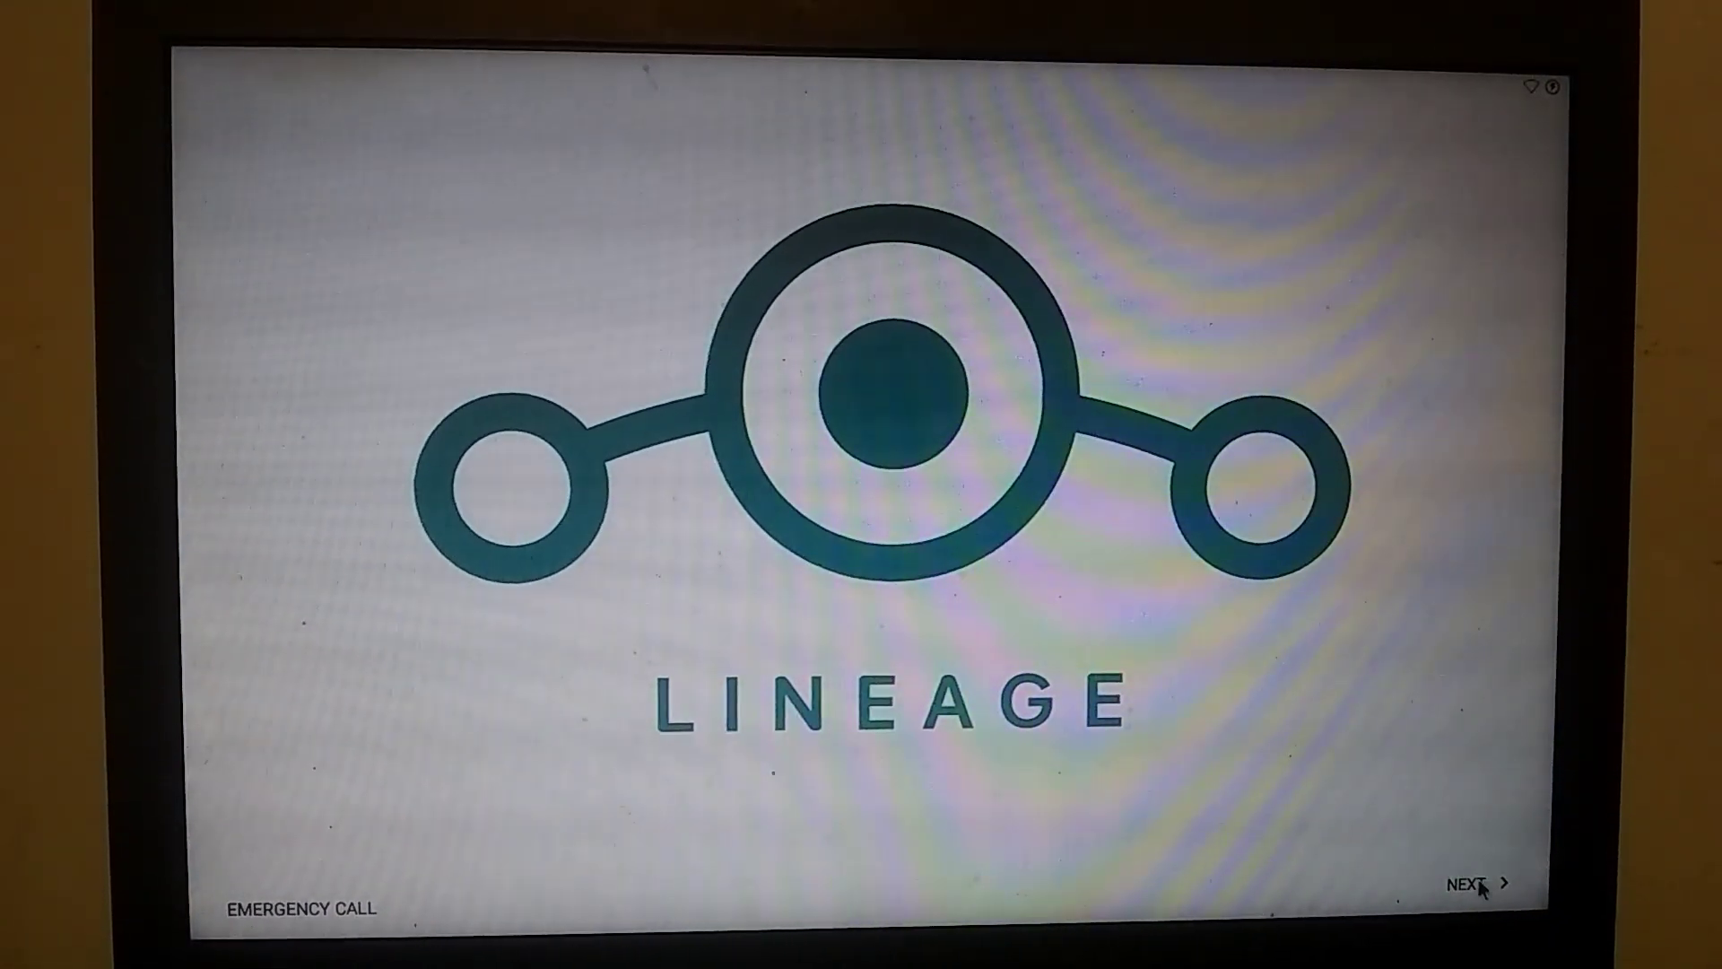
- Complete the setup wizard with no network, keeping the shown date and time
click(1468, 881)
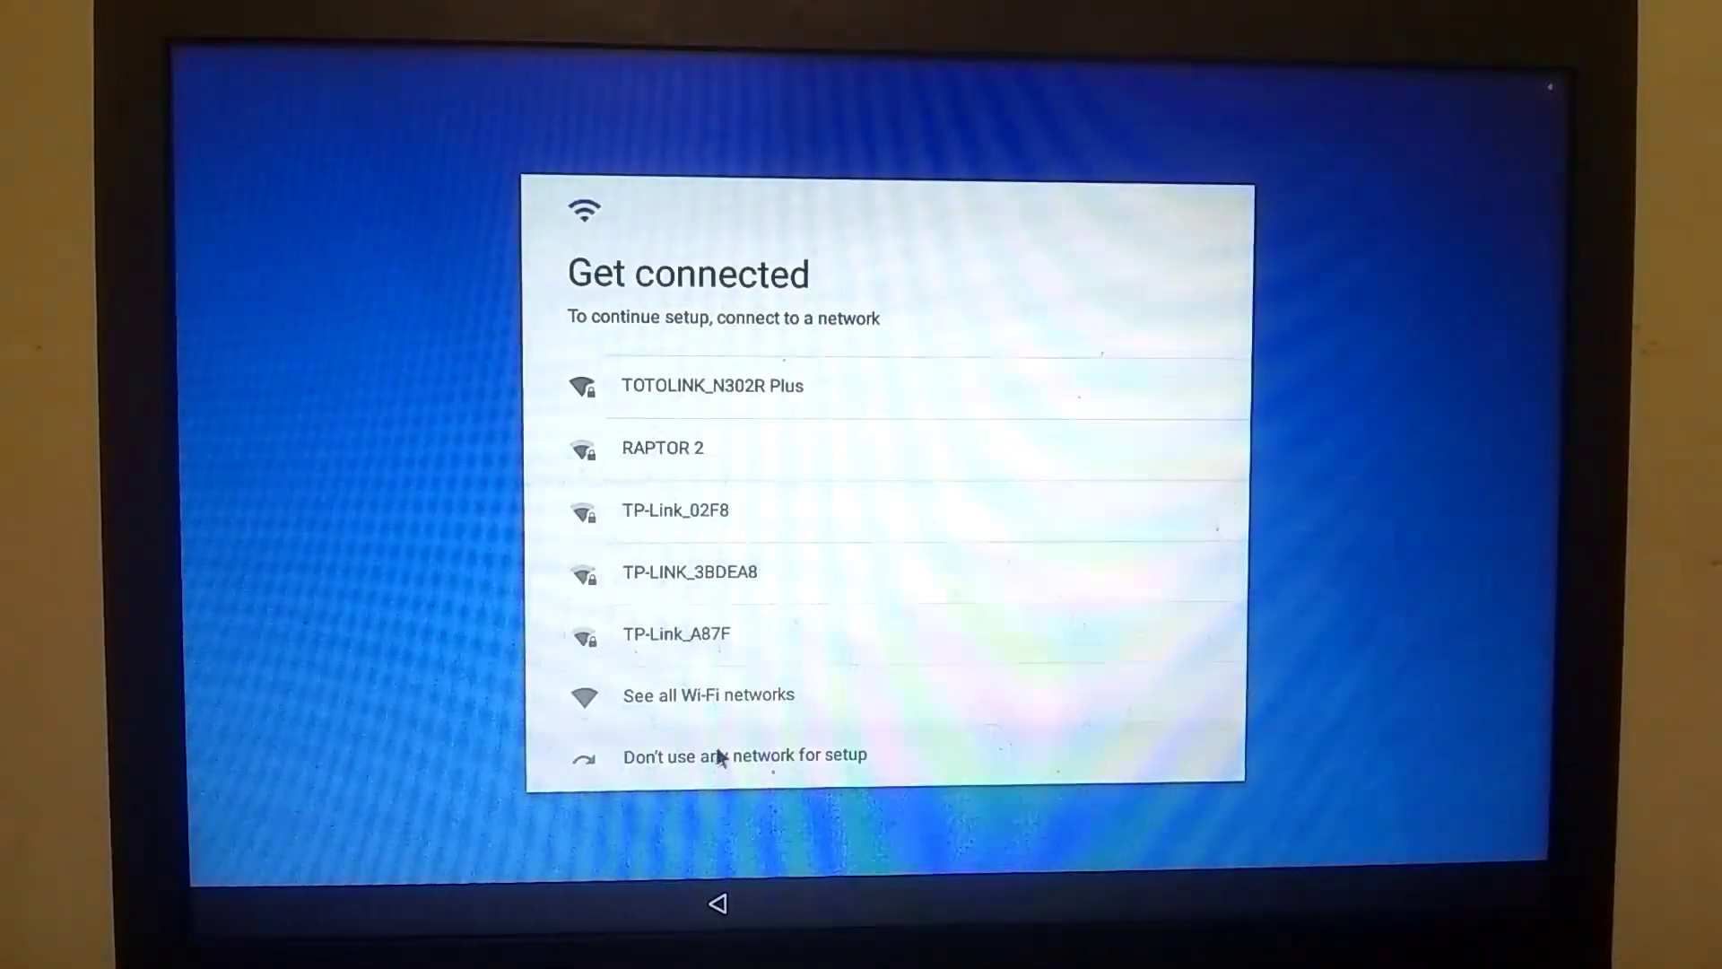
click(744, 755)
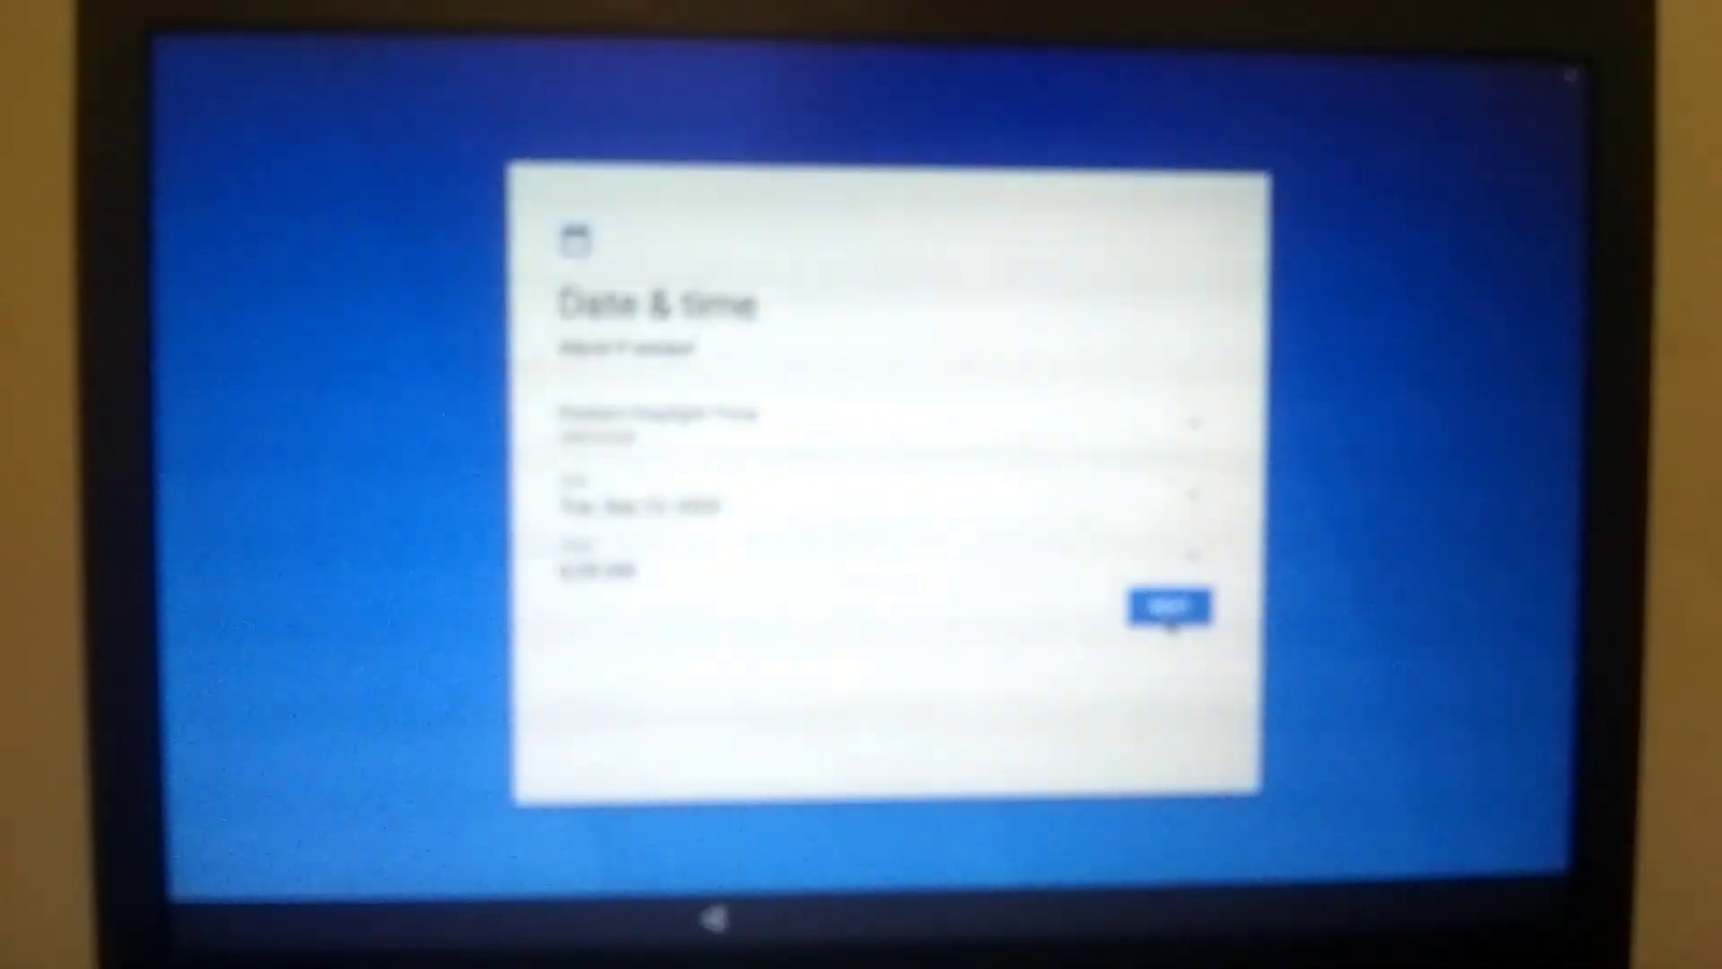
click(1169, 606)
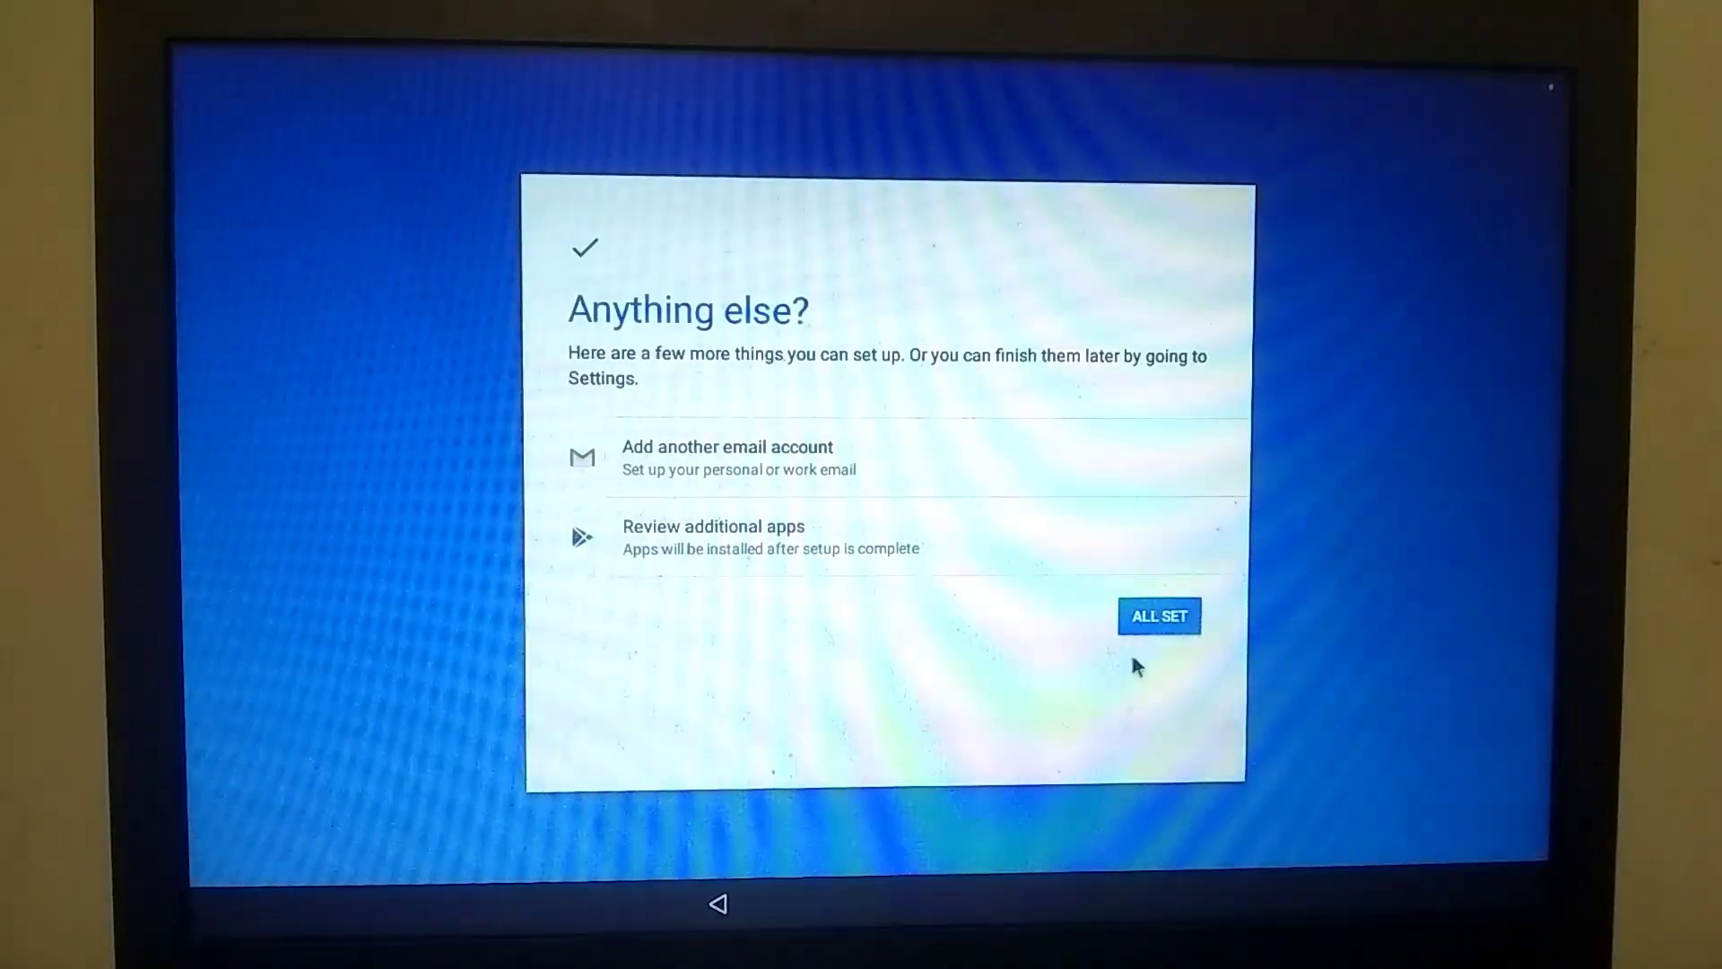
click(1159, 616)
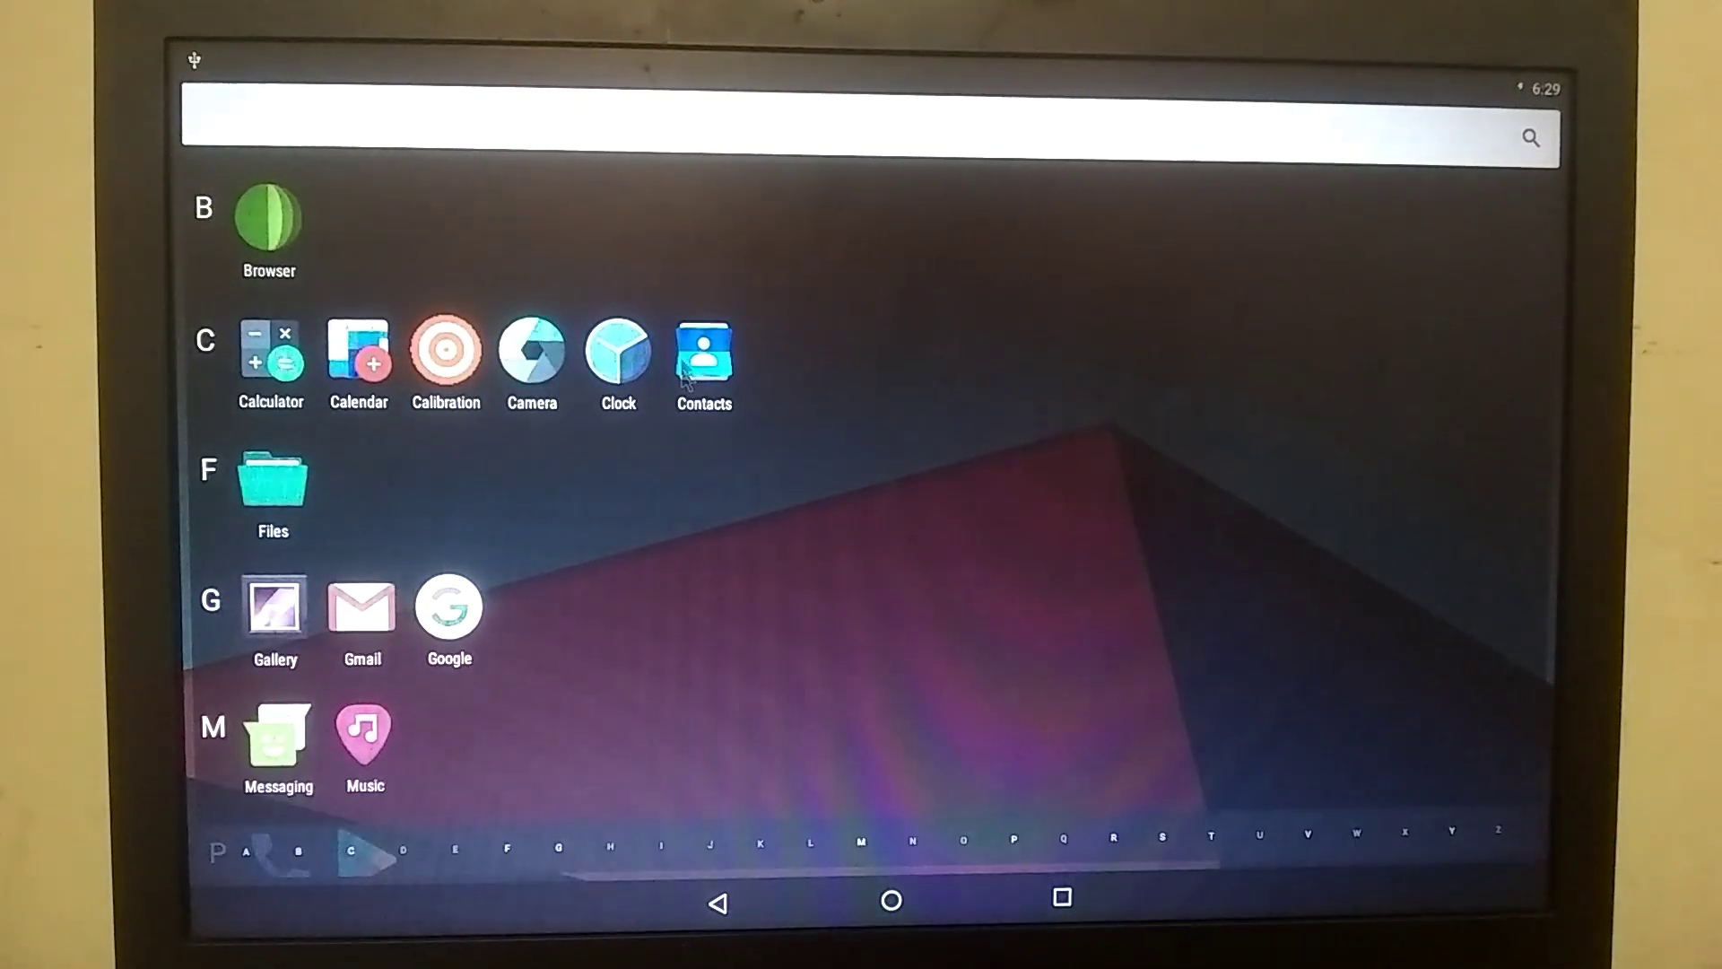
- Open Contacts to see it is empty, then clear Recents and return home
click(704, 355)
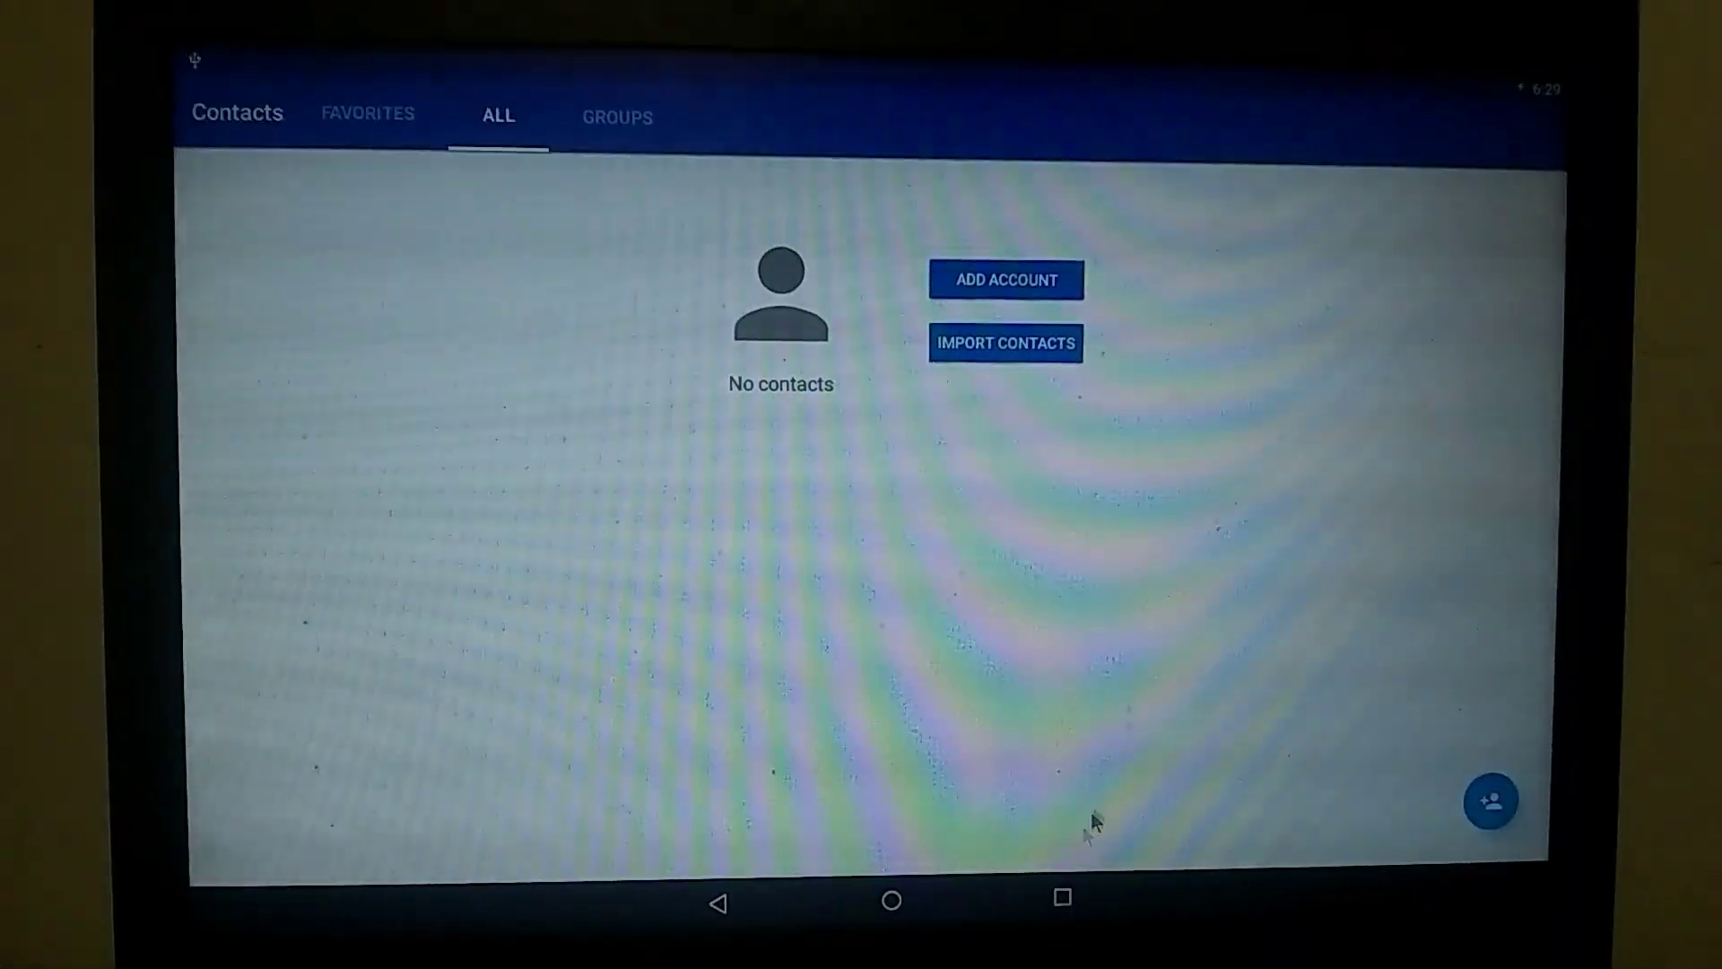
click(1061, 899)
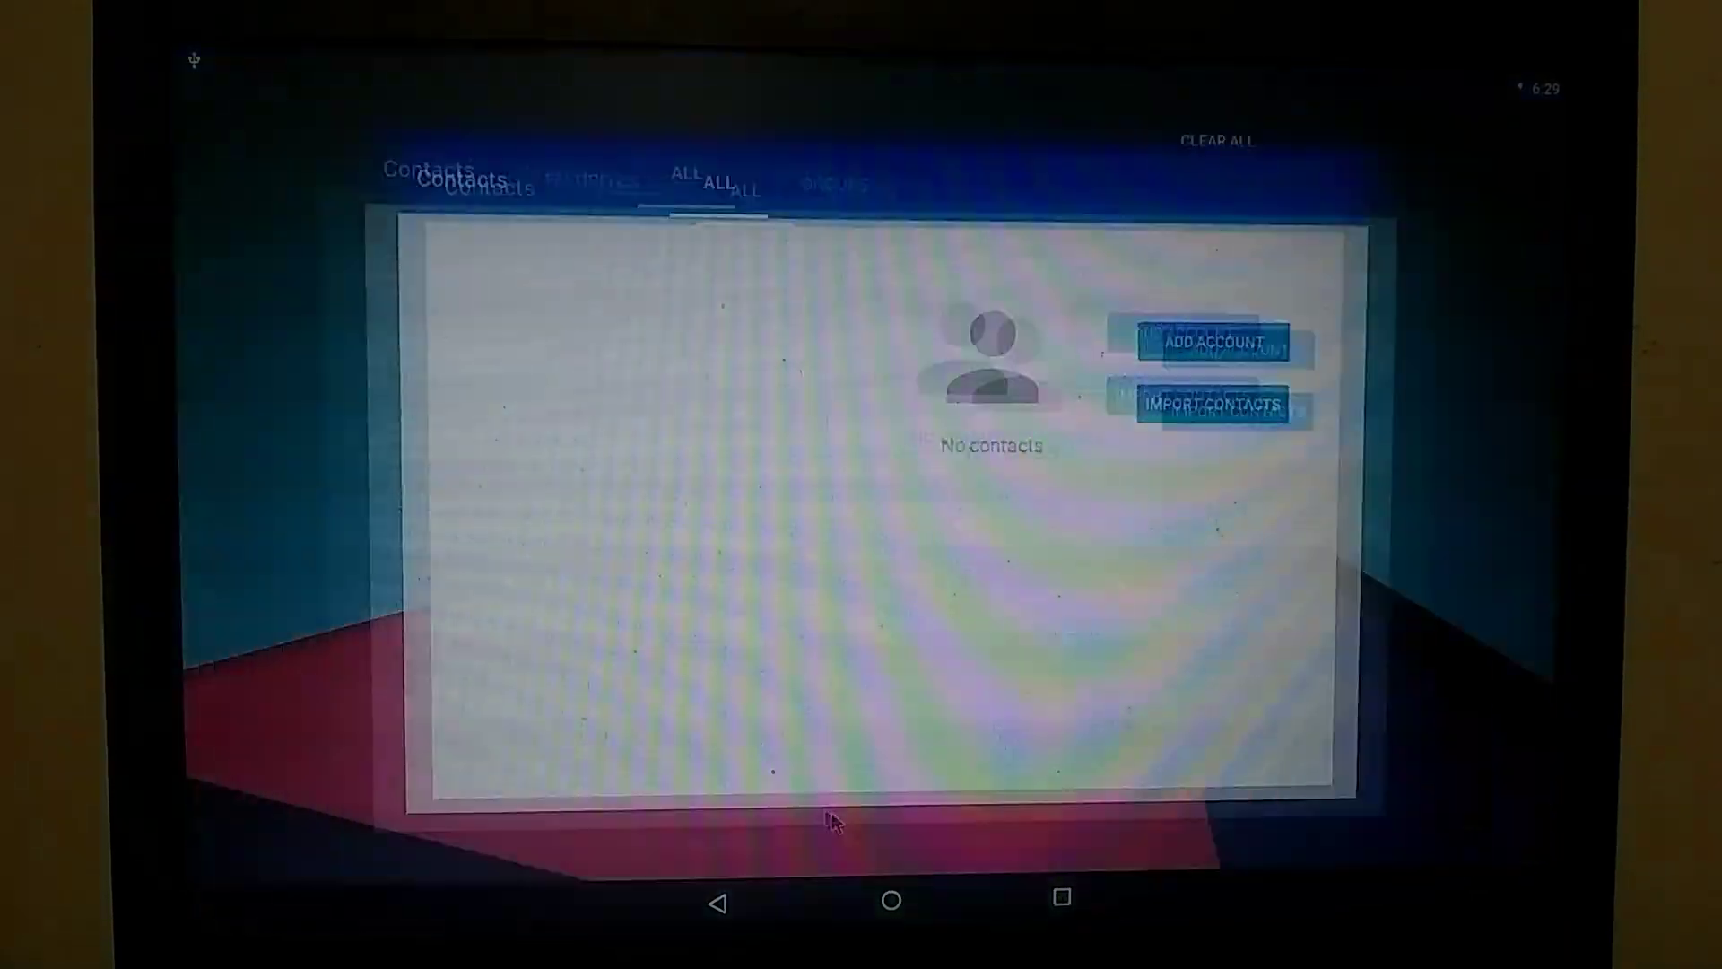
click(890, 900)
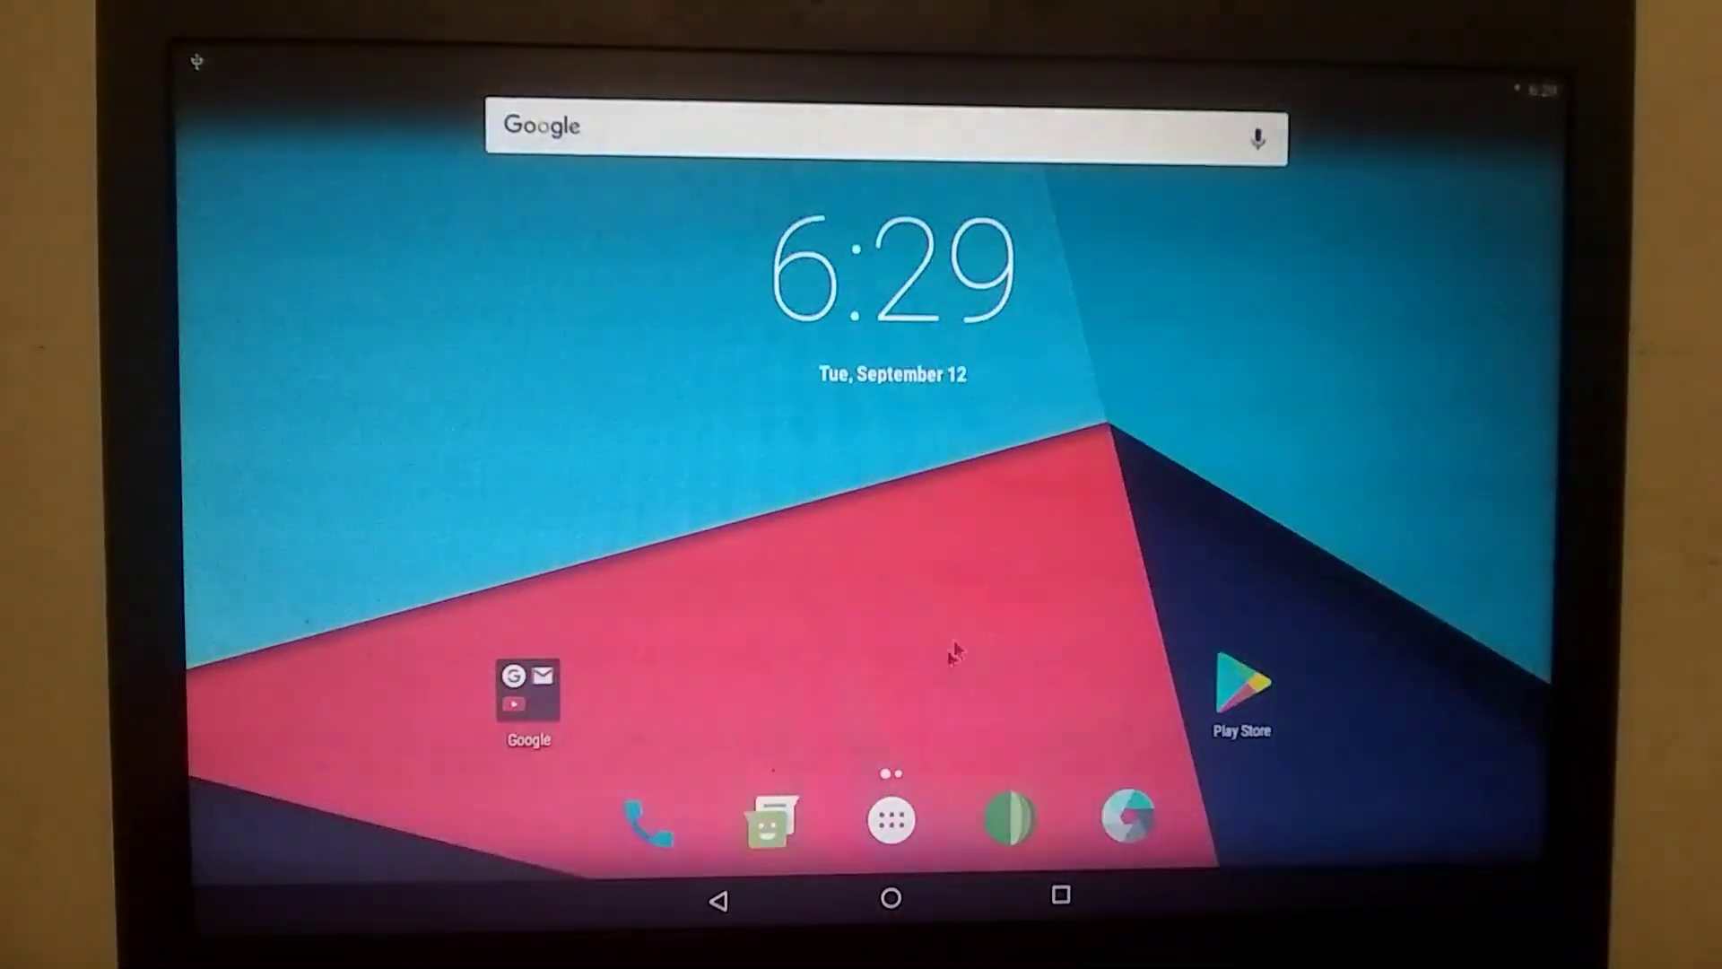